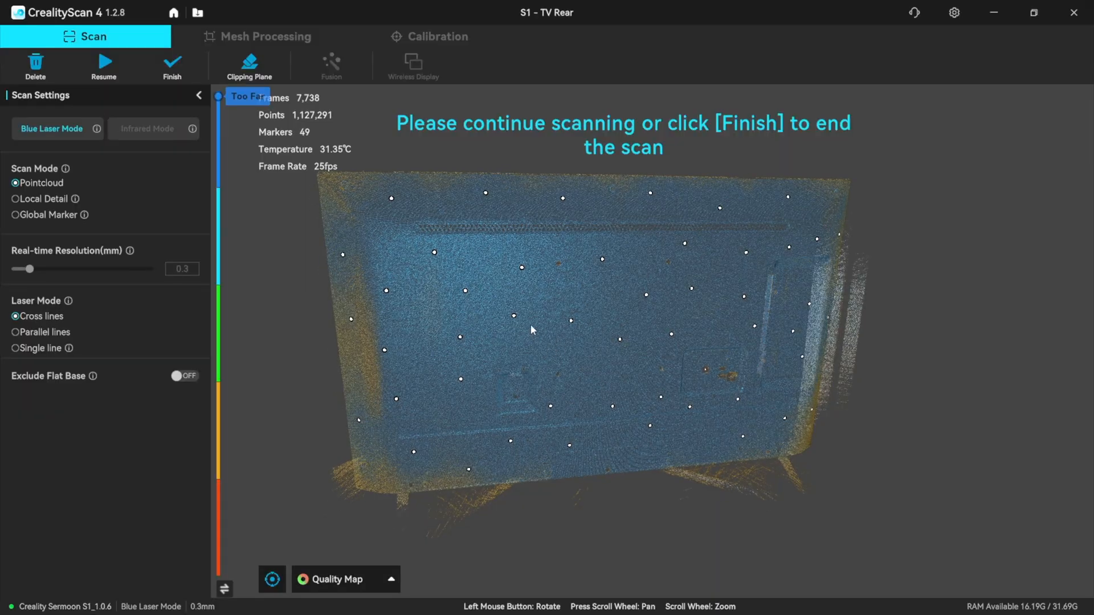
{"action": "mouse_move", "coordinate": [105, 63]}
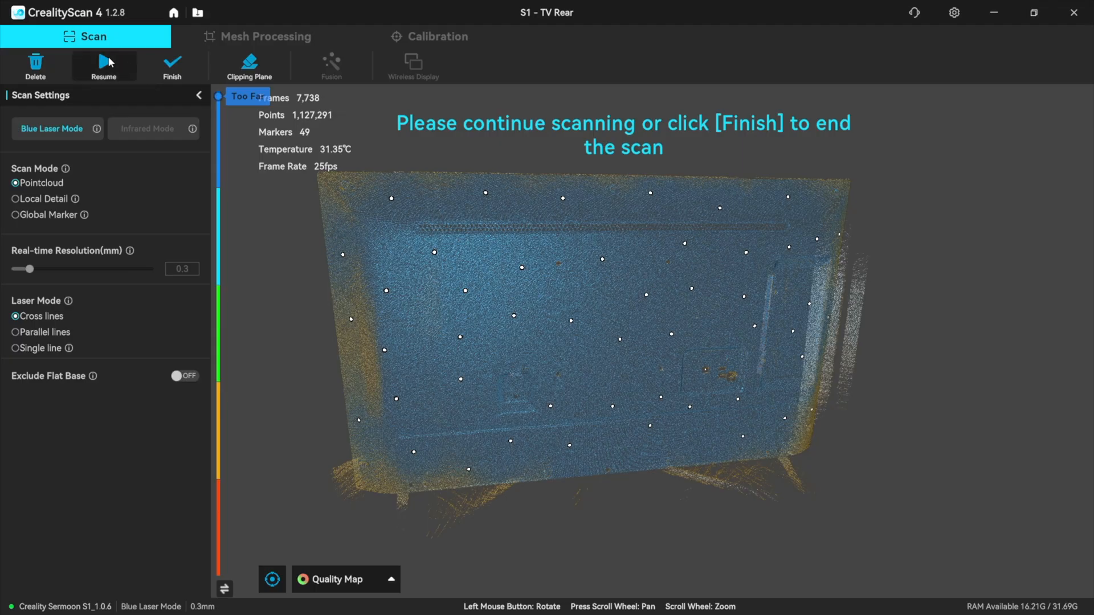
- Resume the paused TV Rear scan to keep capturing more of the stand's rear
{"action": "left_click", "coordinate": [172, 62]}
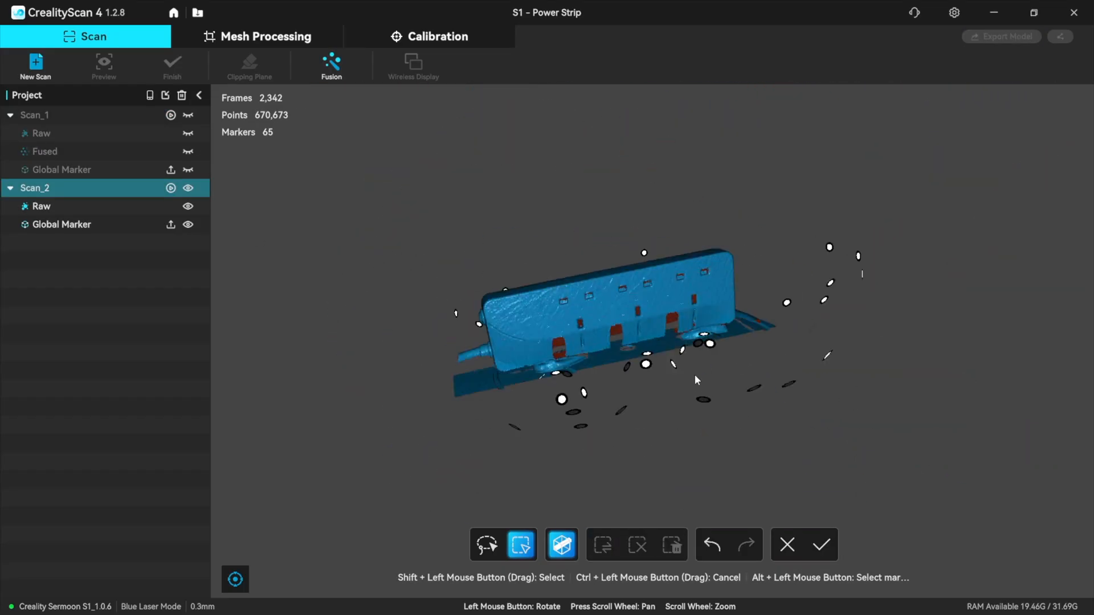
- Run Auto feature alignment on Scan_1 and Scan_2, merging them into one 499,640-triangle mesh
{"action": "left_click", "coordinate": [821, 544]}
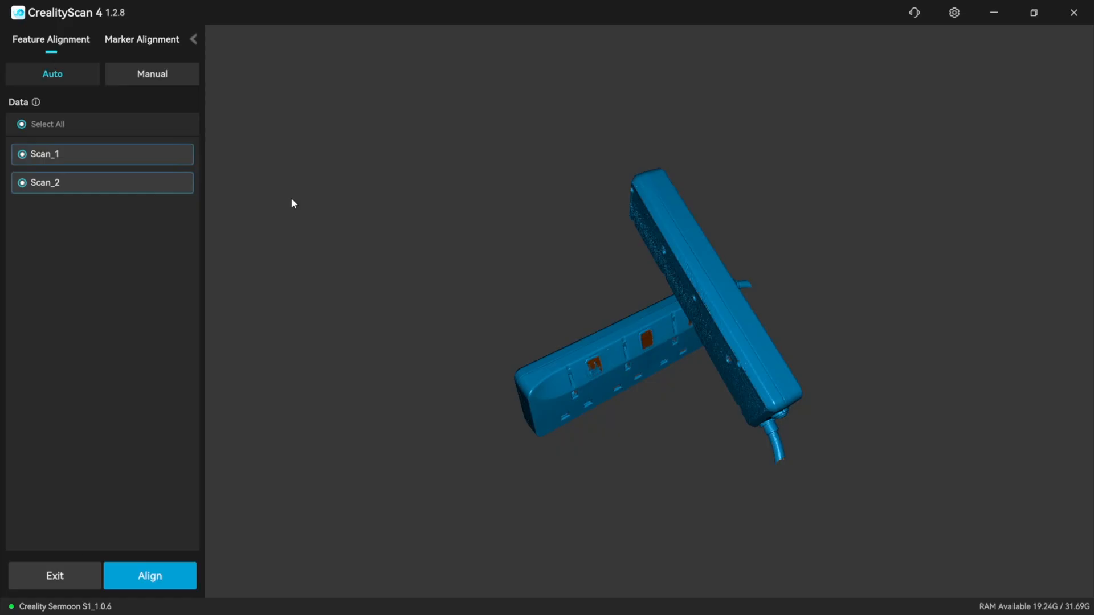
{"action": "left_click", "coordinate": [150, 575]}
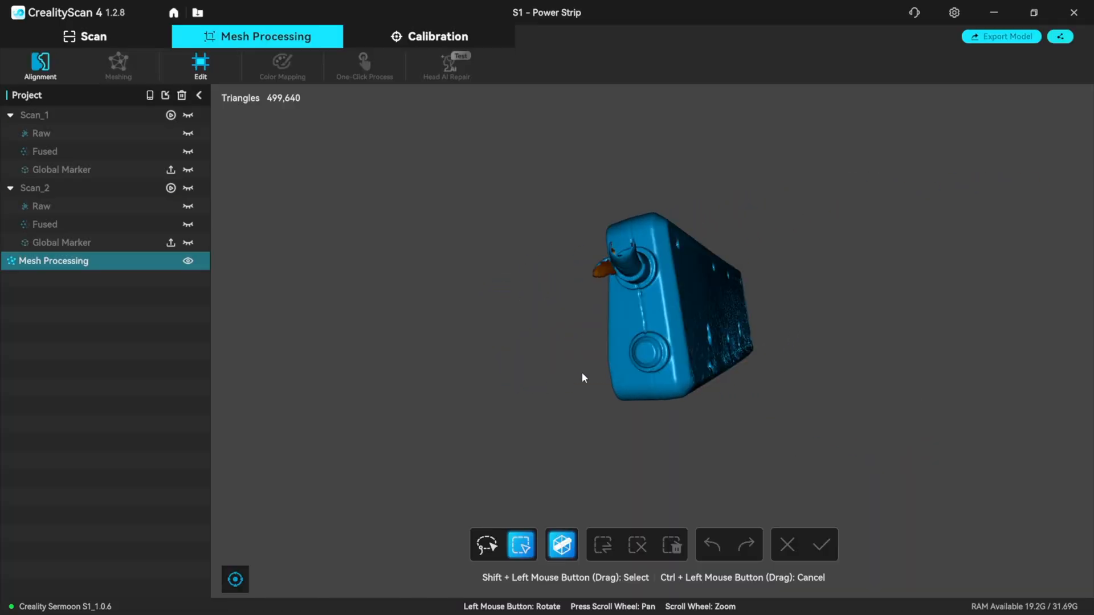